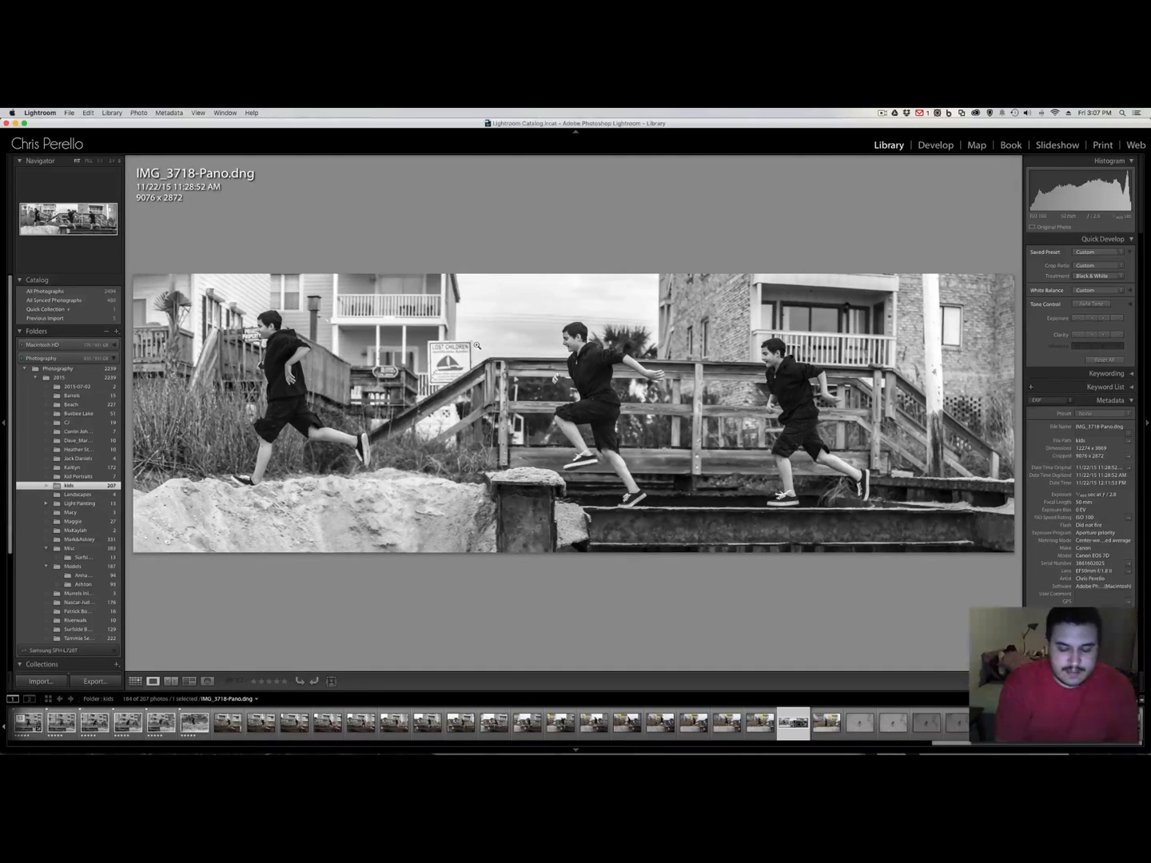
- Return to the Library grid showing the kids folder thumbnails
{"action": "left_click", "coordinate": [135, 681]}
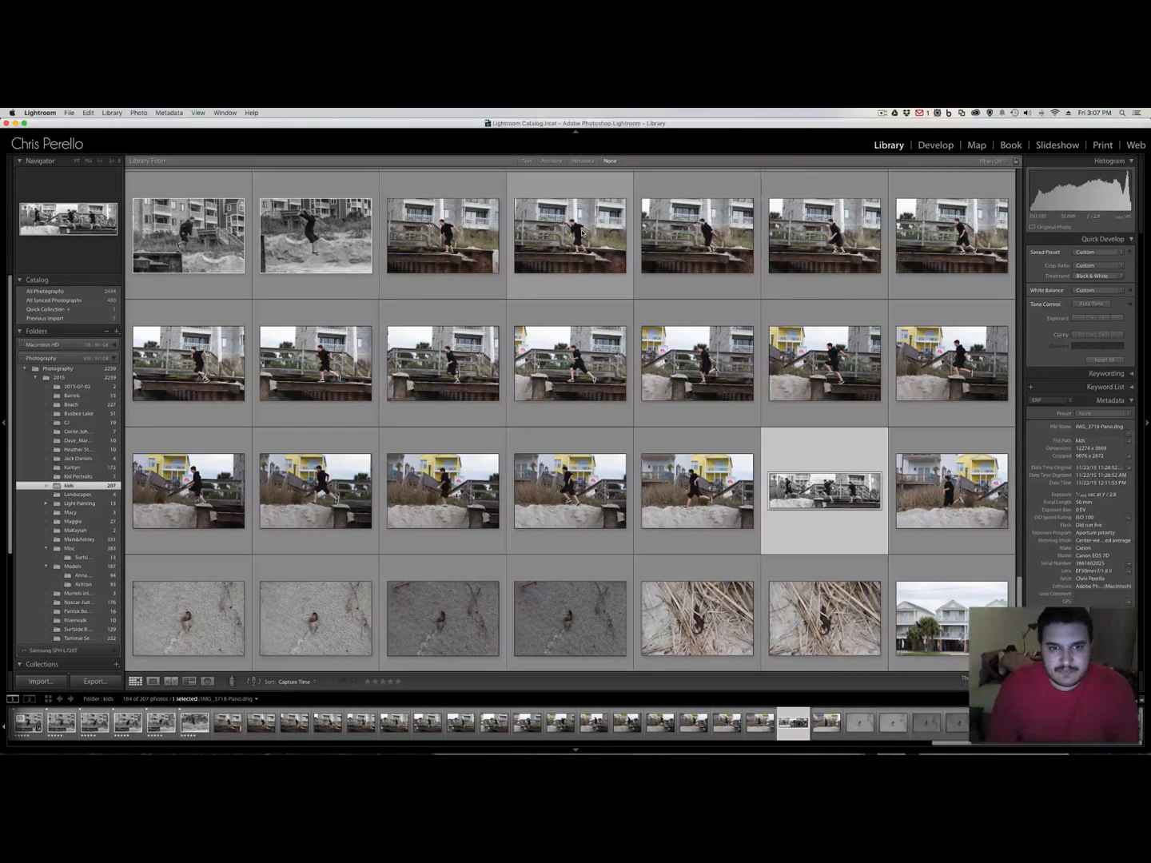
{"action": "mouse_move", "coordinate": [569, 234]}
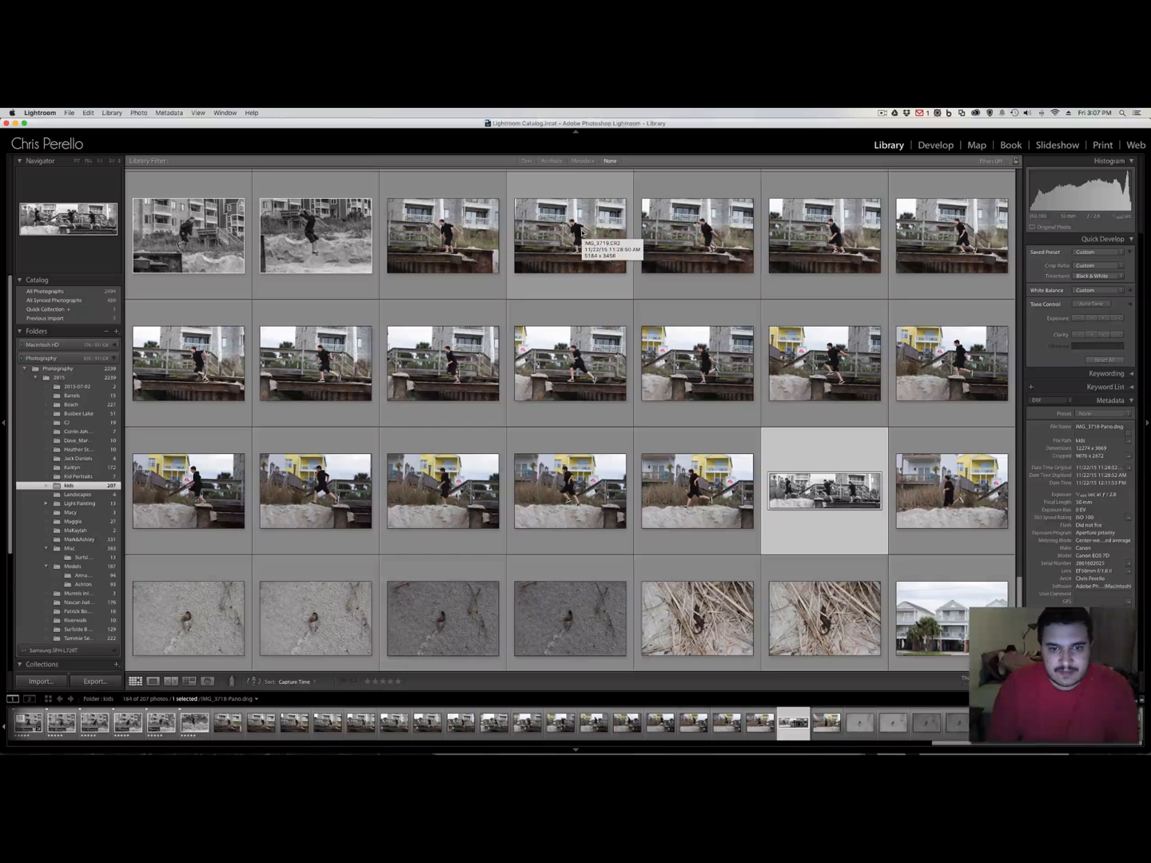
- Select the colour jump series from its first photo through its last
{"action": "left_click", "coordinate": [569, 235]}
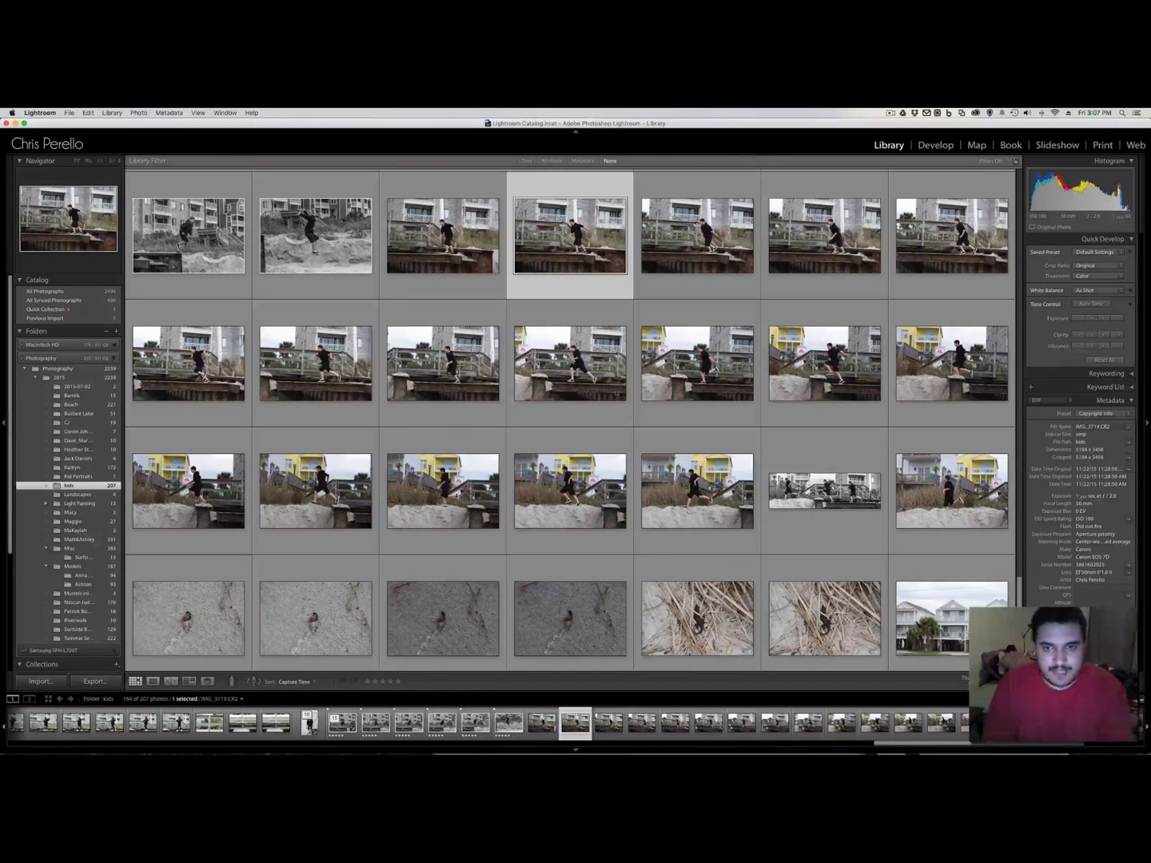
{"action": "left_click", "coordinate": [697, 492]}
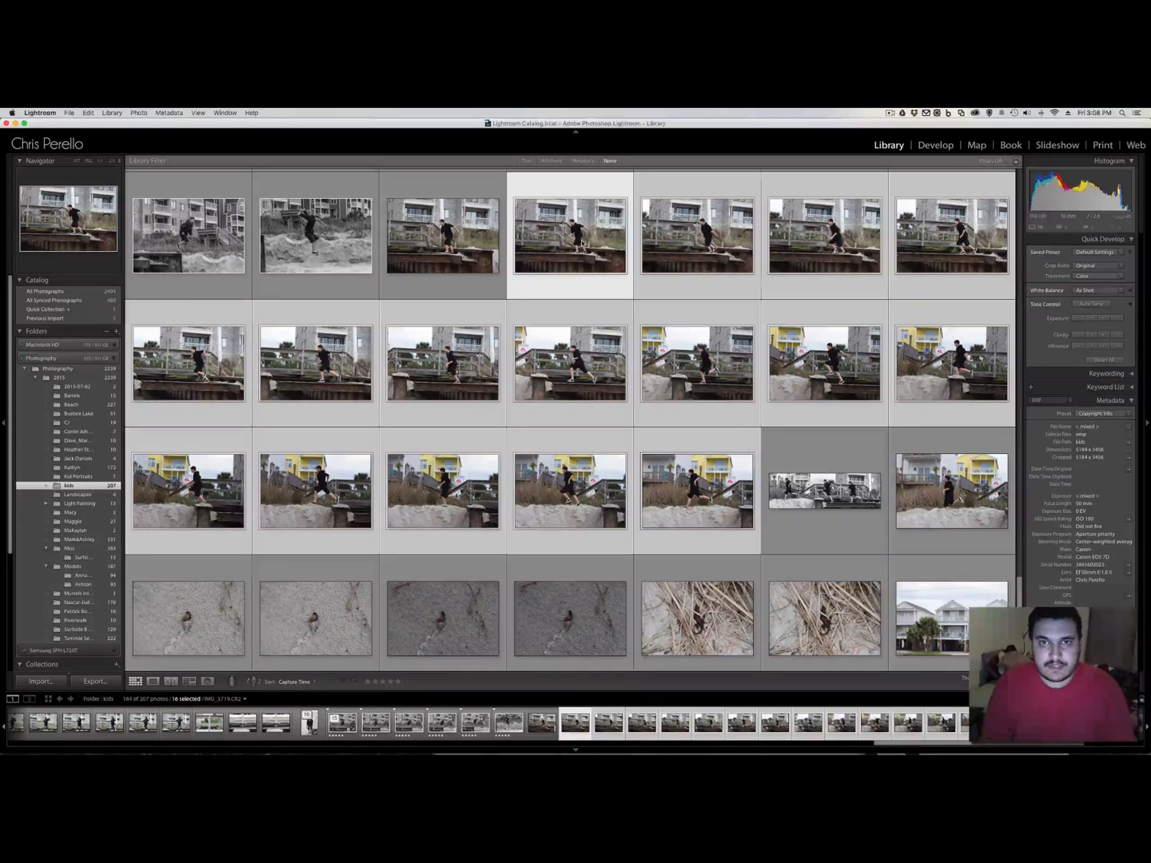
{"action": "mouse_move", "coordinate": [579, 240]}
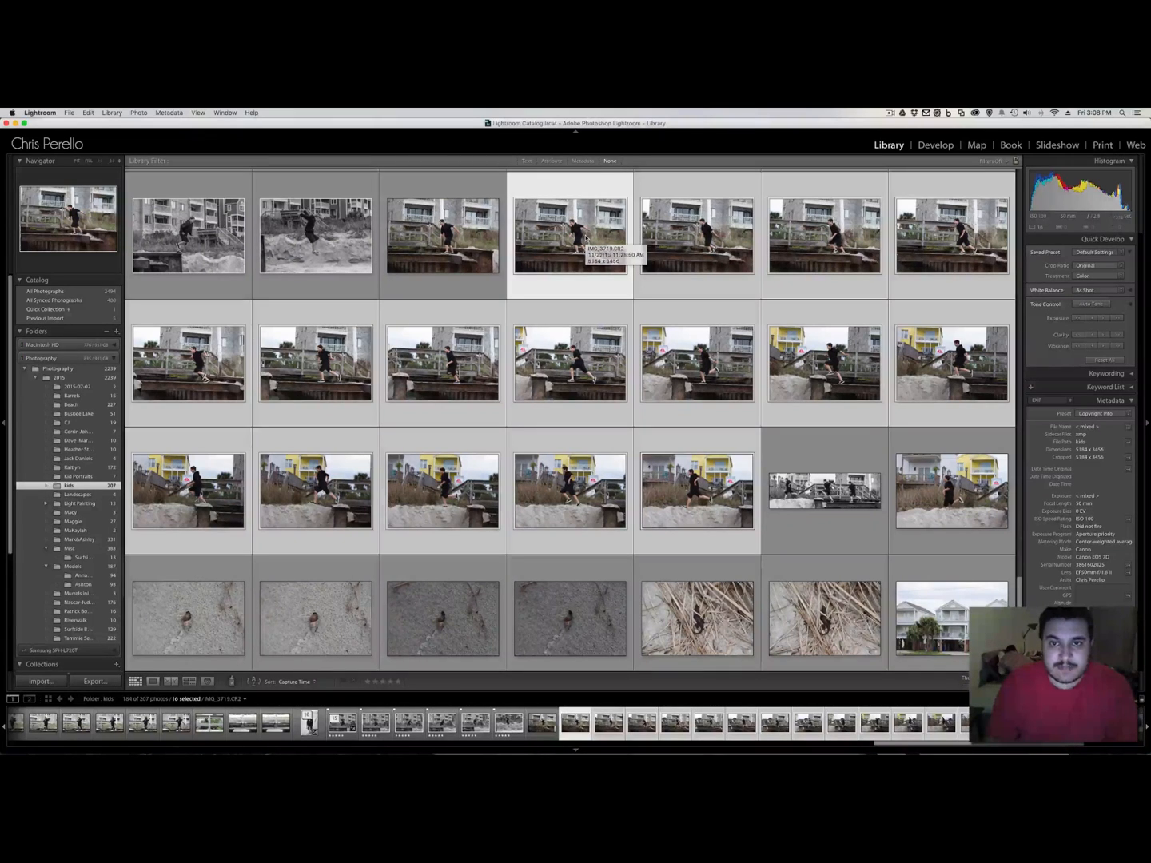
{"action": "mouse_move", "coordinate": [569, 236]}
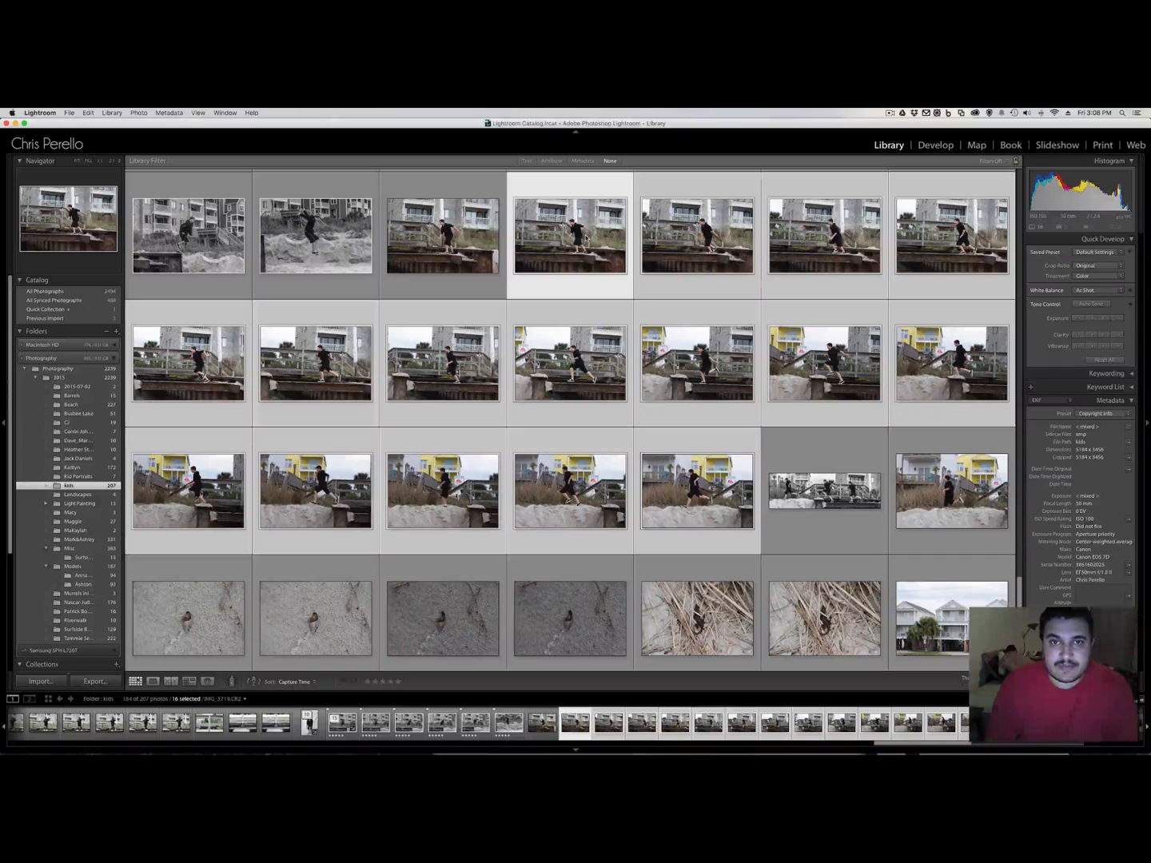
- Open the context menu of the selected jump photos to reach Photo Merge
{"action": "right_click", "coordinate": [569, 235]}
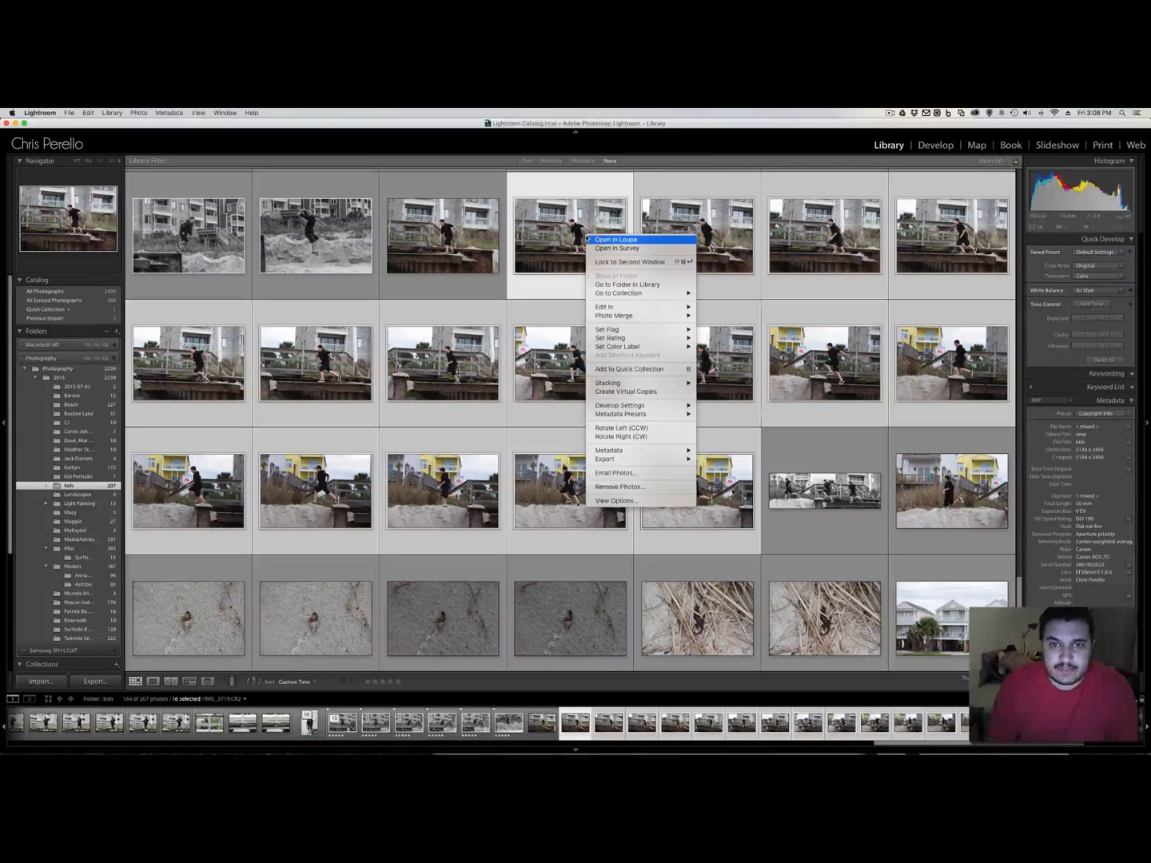
{"action": "mouse_move", "coordinate": [614, 314]}
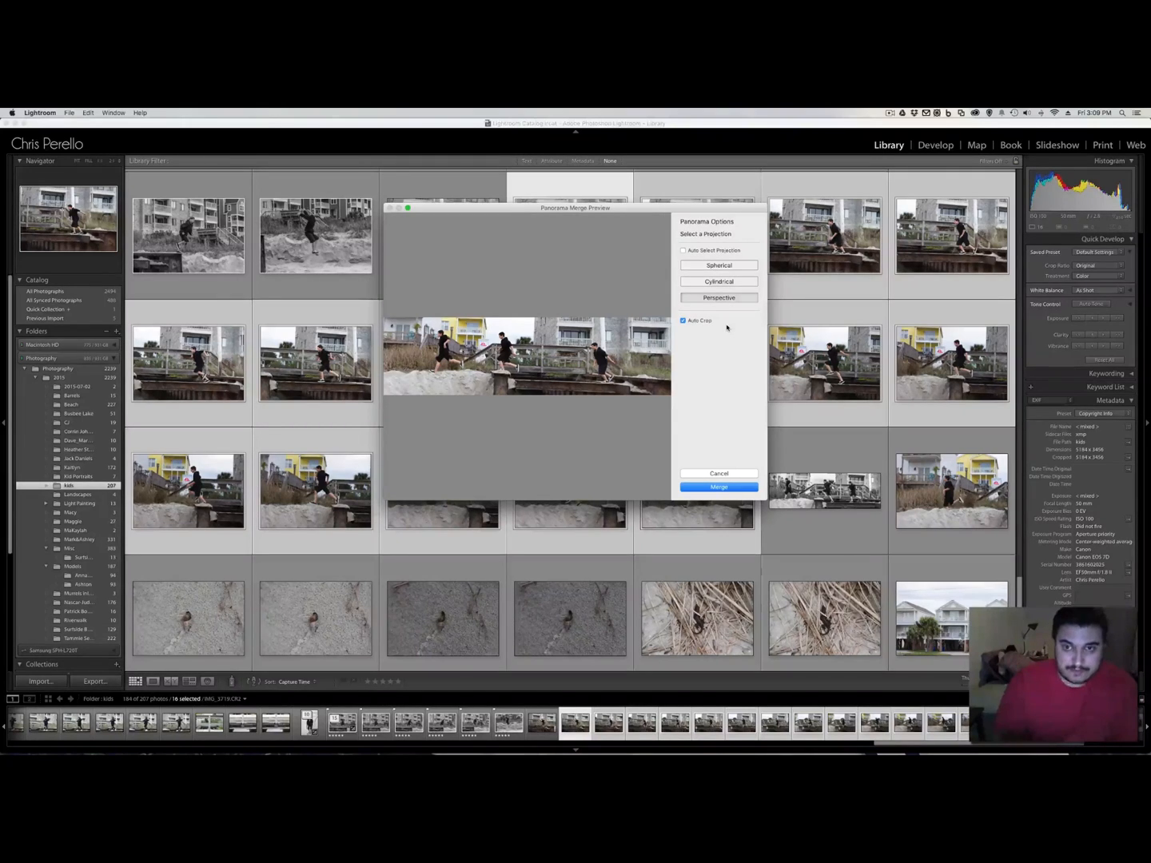
- Turn off Auto Crop and preview the merge with Spherical projection
{"action": "left_click", "coordinate": [684, 320]}
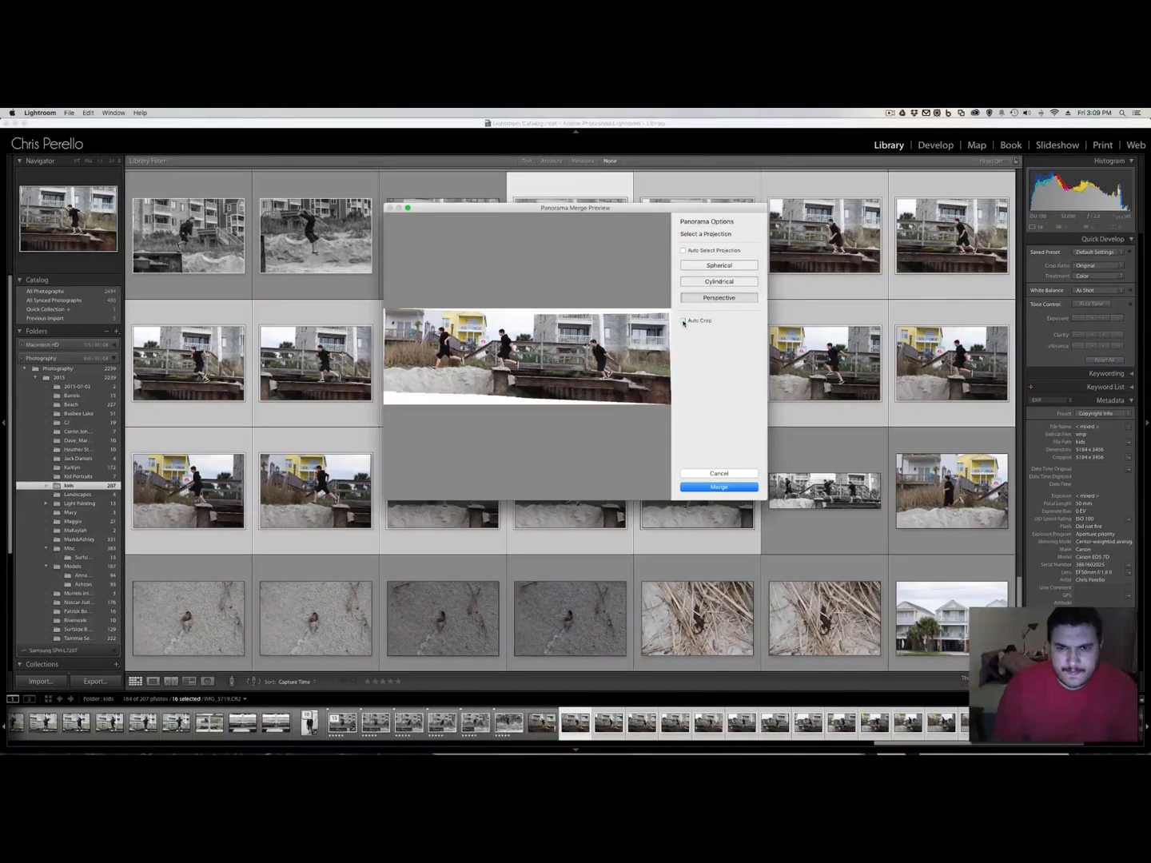
{"action": "left_click", "coordinate": [718, 265]}
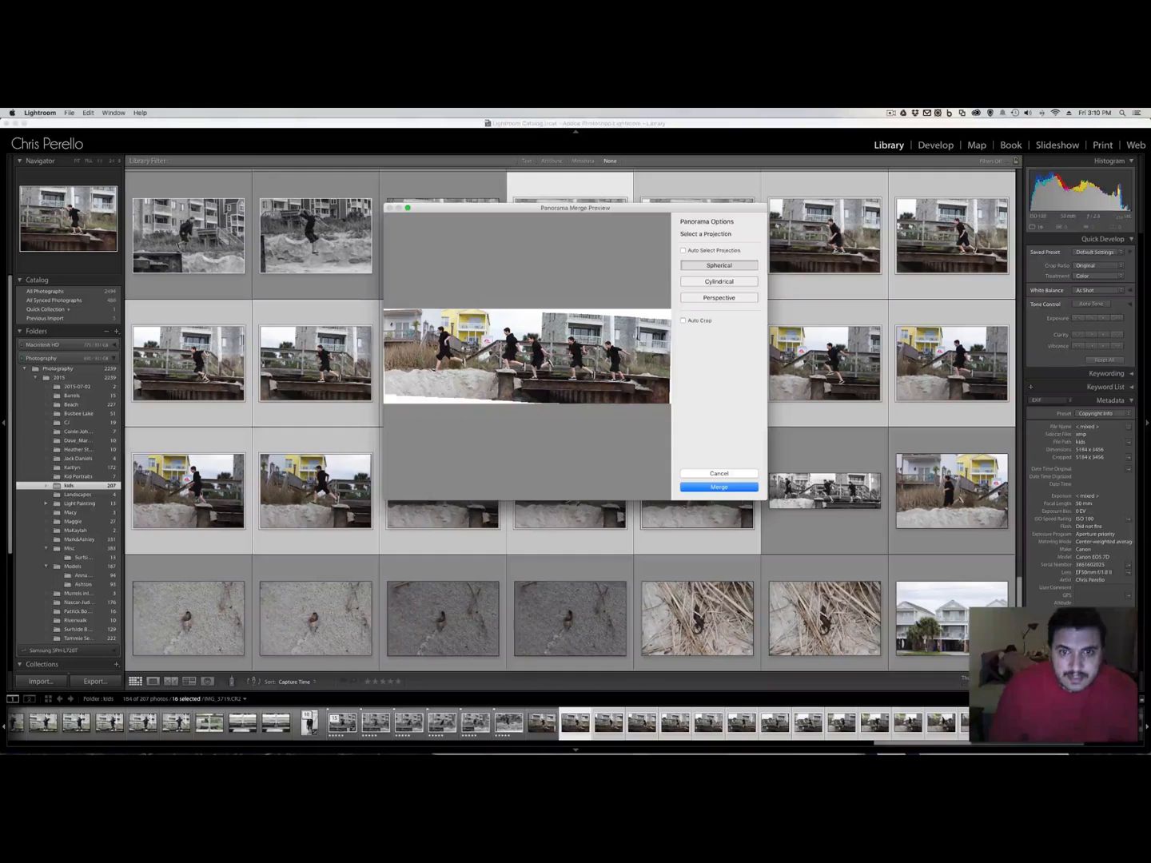
- Compare Cylindrical and Perspective projections, settle on Spherical, and re-enable Auto Crop
{"action": "left_click", "coordinate": [717, 281]}
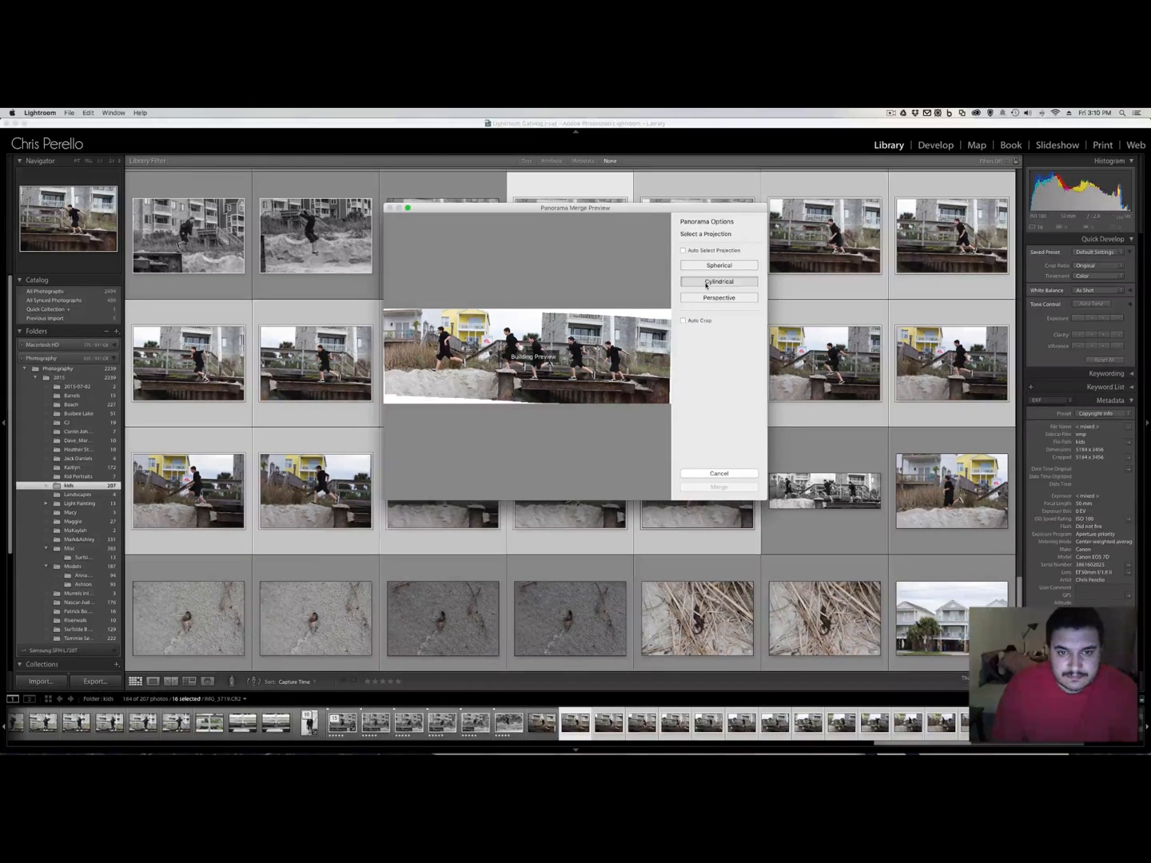
{"action": "left_click", "coordinate": [718, 282]}
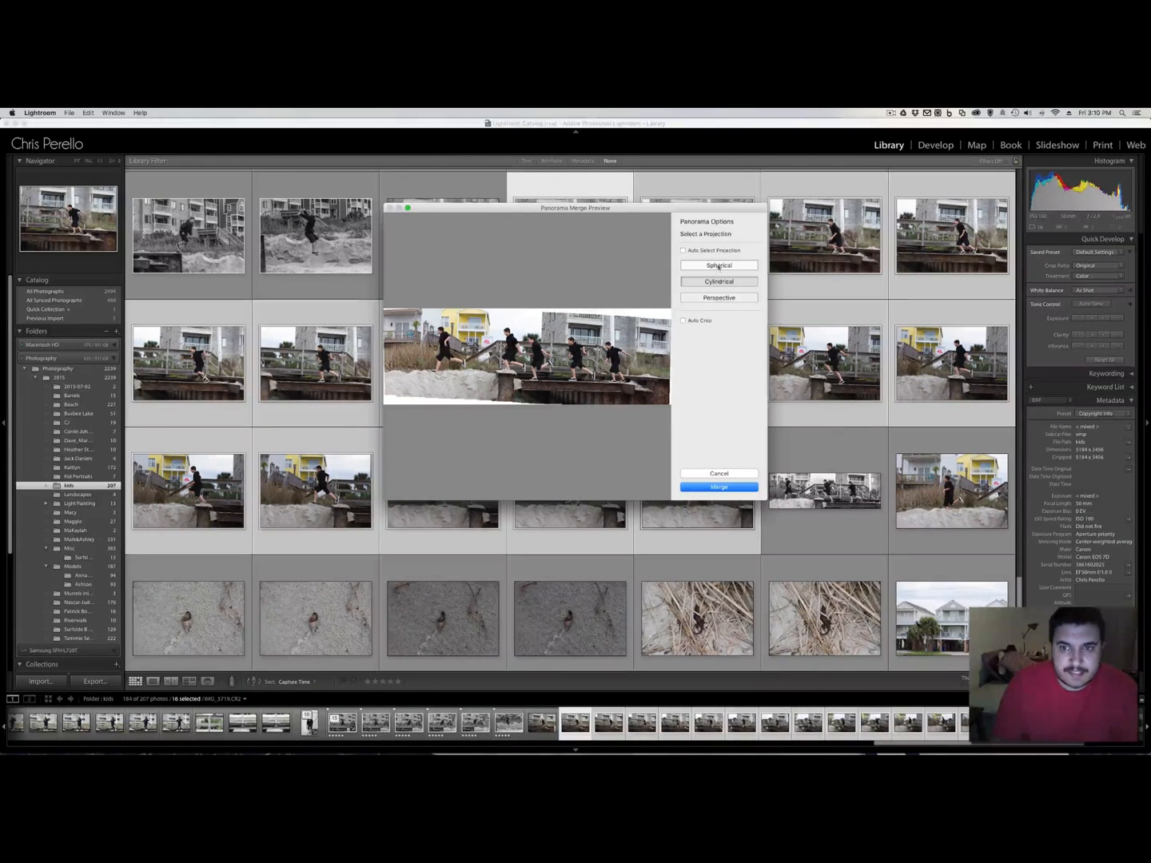
{"action": "left_click", "coordinate": [718, 297]}
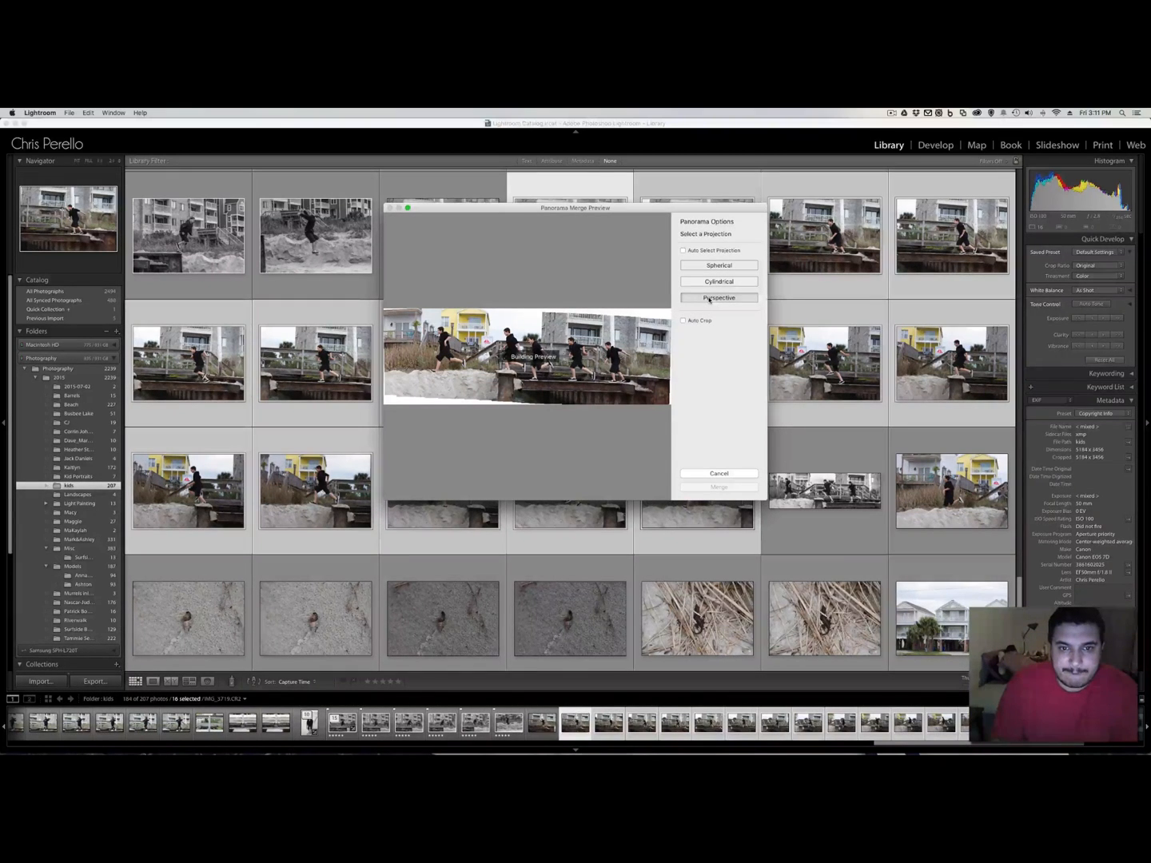
{"action": "left_click", "coordinate": [718, 297]}
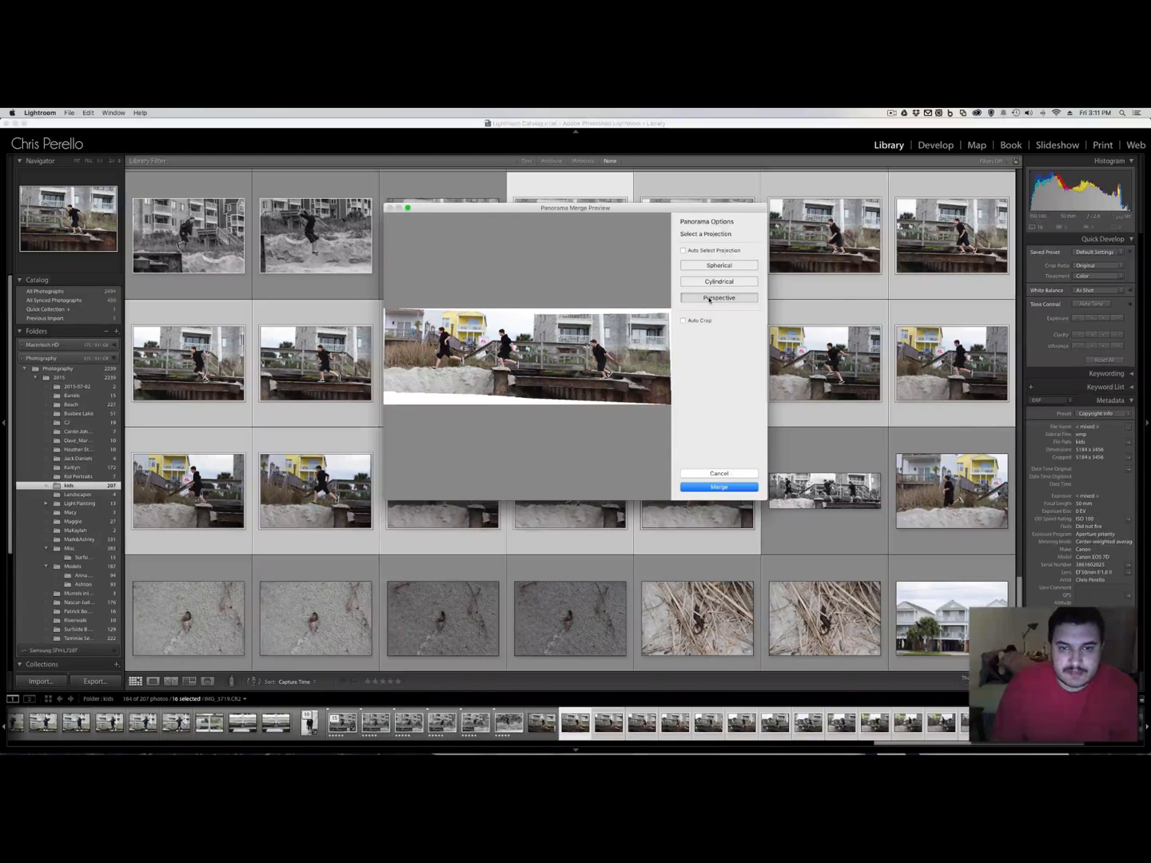
{"action": "left_click", "coordinate": [717, 264]}
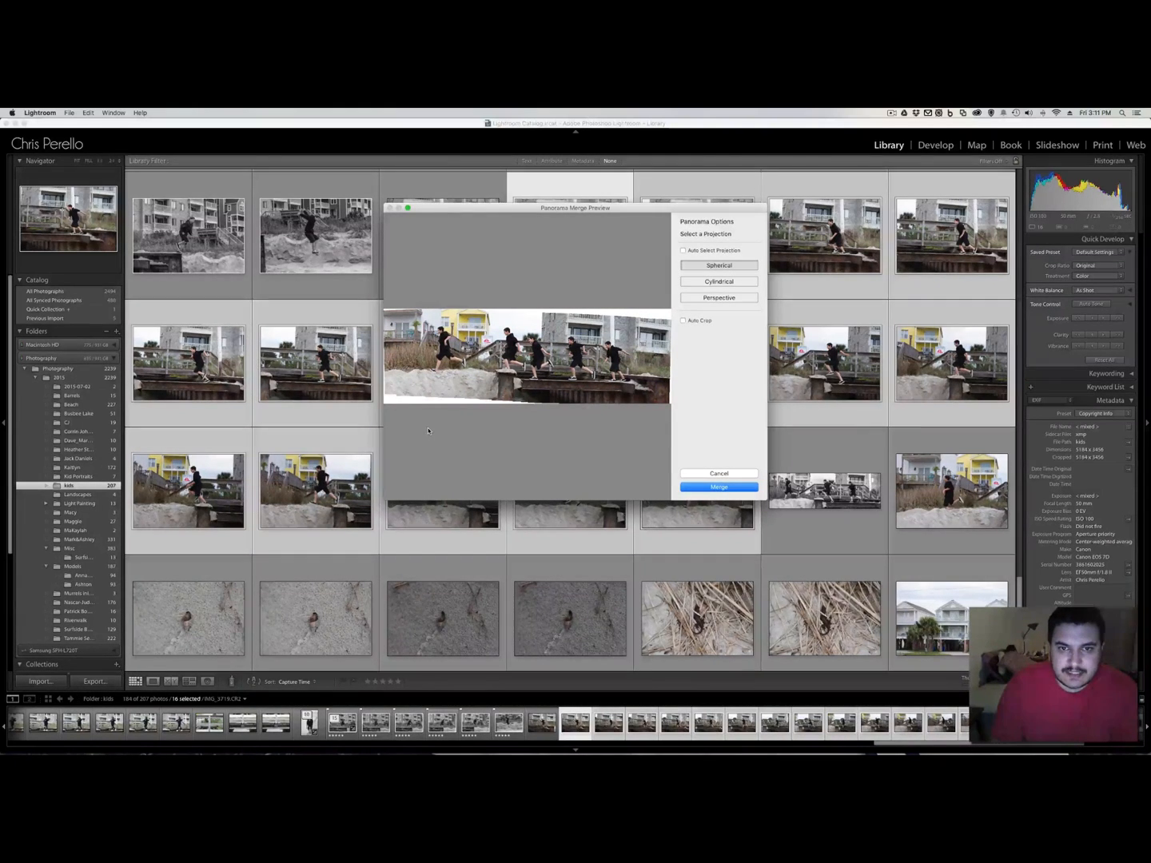
{"action": "mouse_move", "coordinate": [701, 390]}
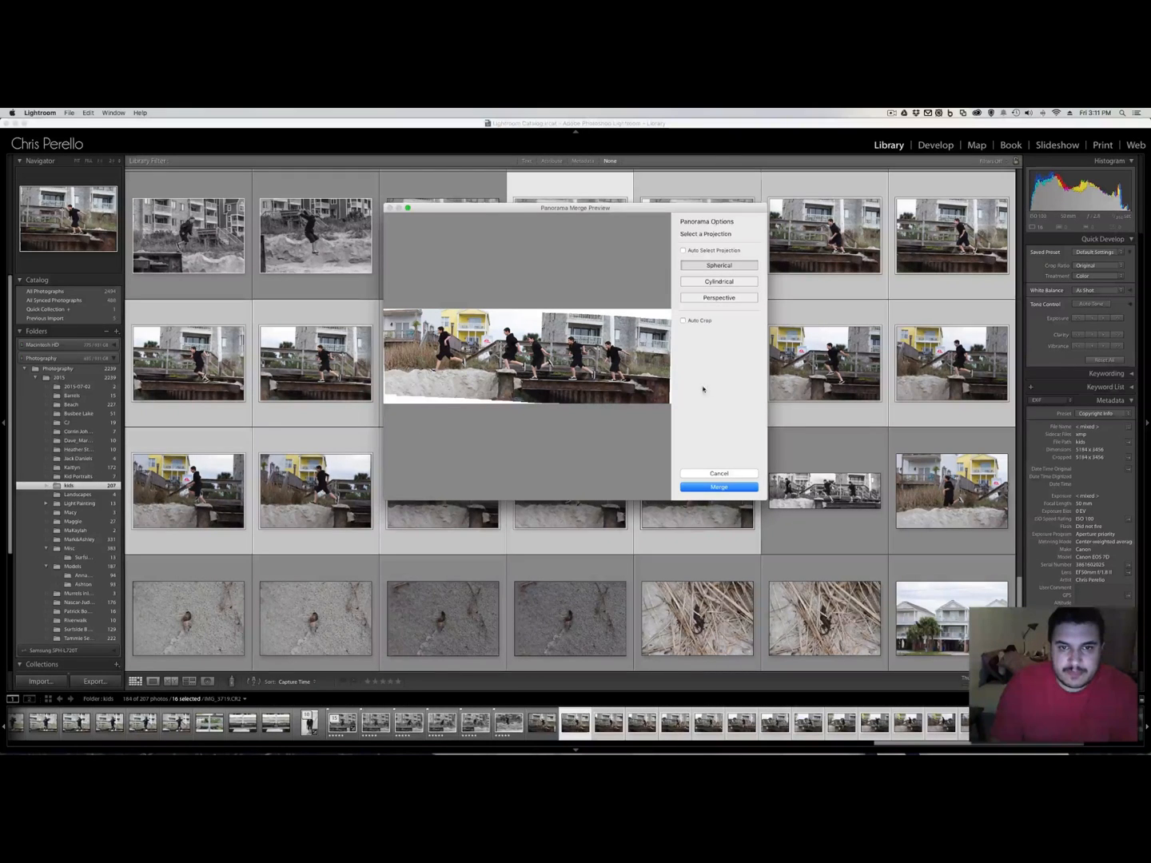
{"action": "mouse_move", "coordinate": [739, 385]}
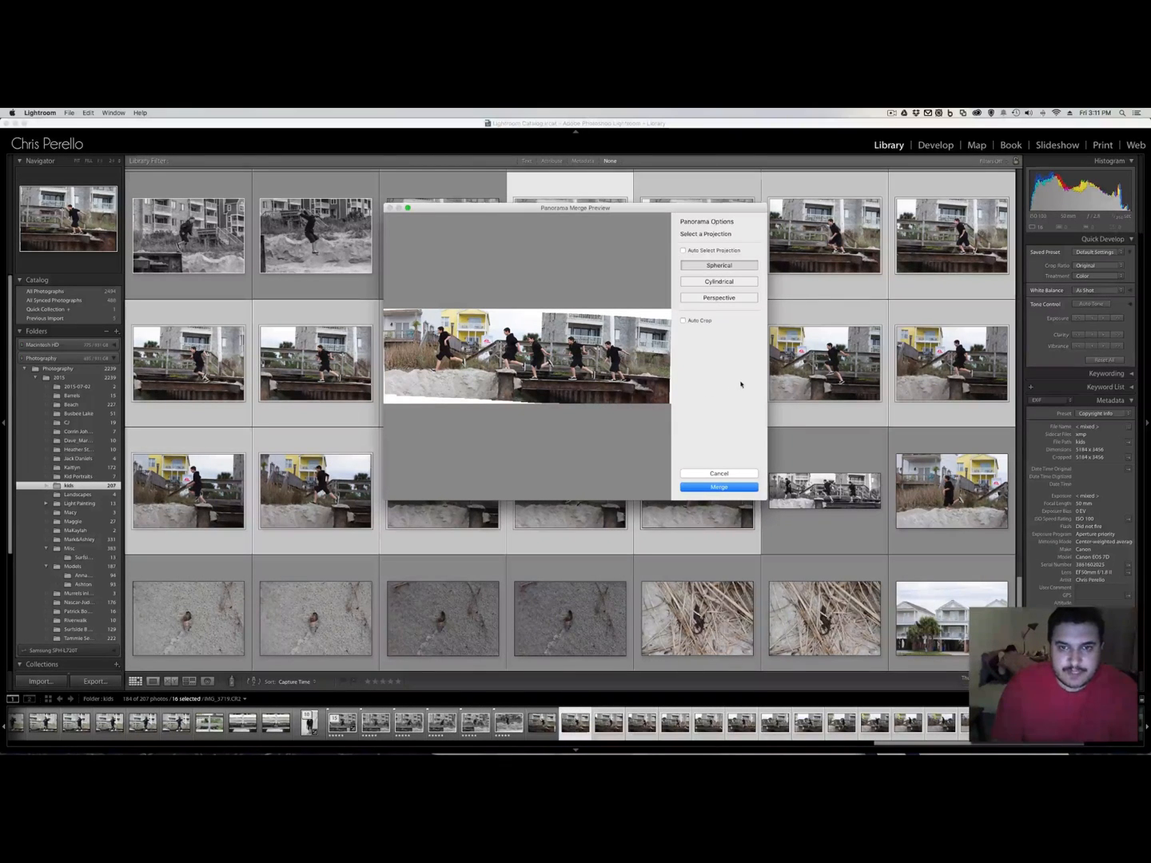
{"action": "mouse_move", "coordinate": [685, 381]}
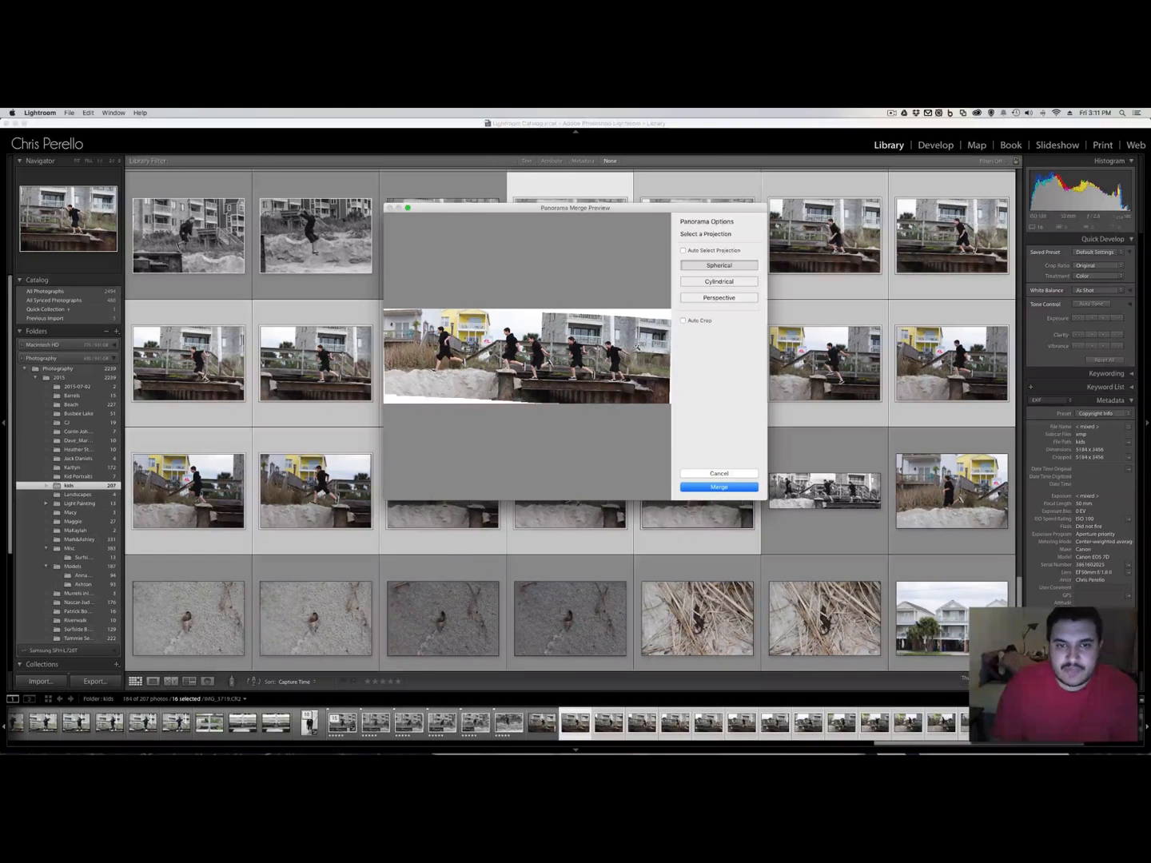
{"action": "mouse_move", "coordinate": [531, 380]}
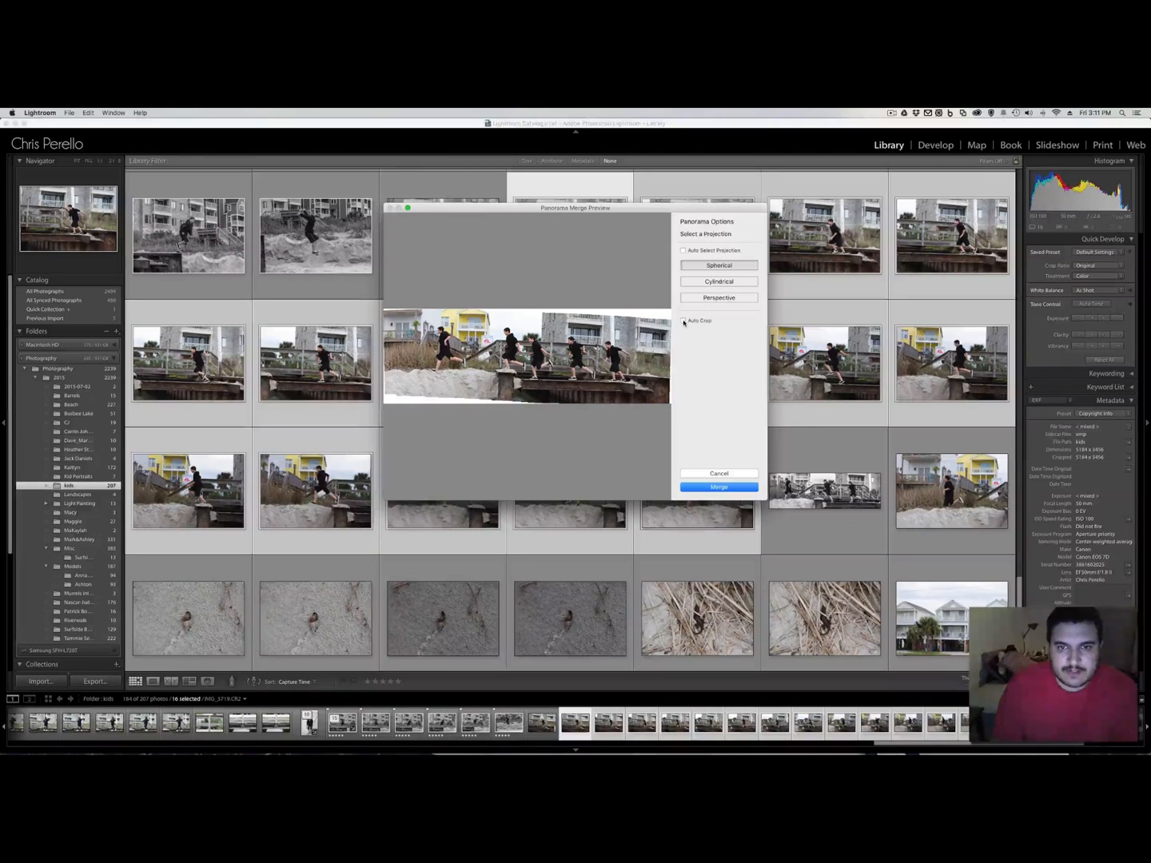
{"action": "left_click", "coordinate": [683, 320]}
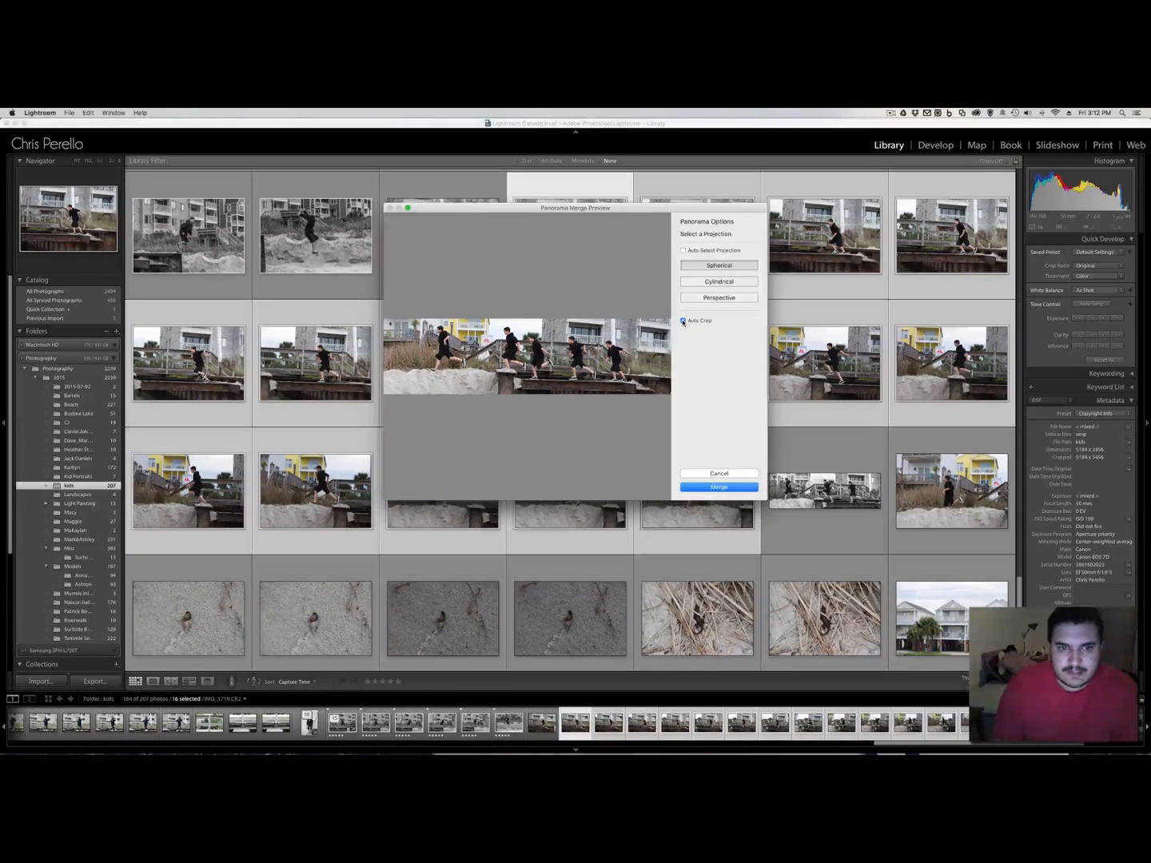
{"action": "left_click", "coordinate": [683, 321]}
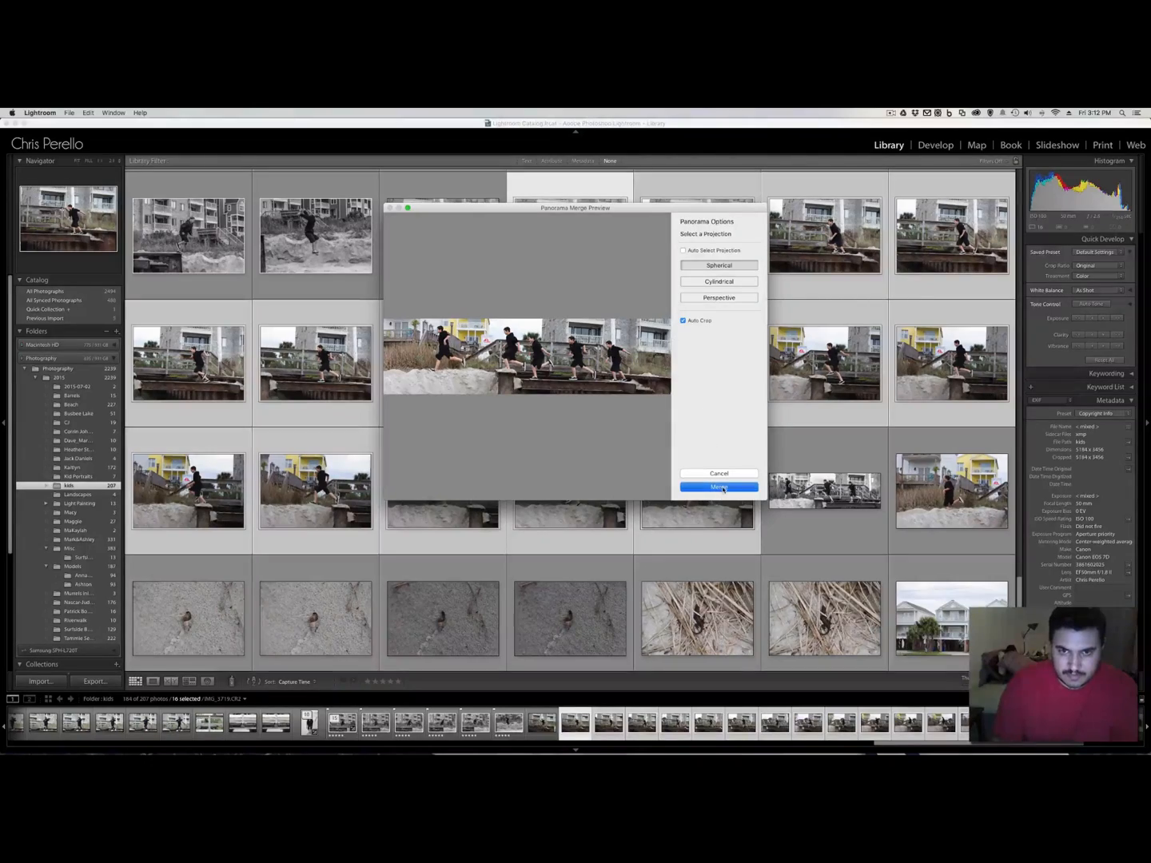
- Merge the selected shots into a new panorama DNG
{"action": "left_click", "coordinate": [719, 488]}
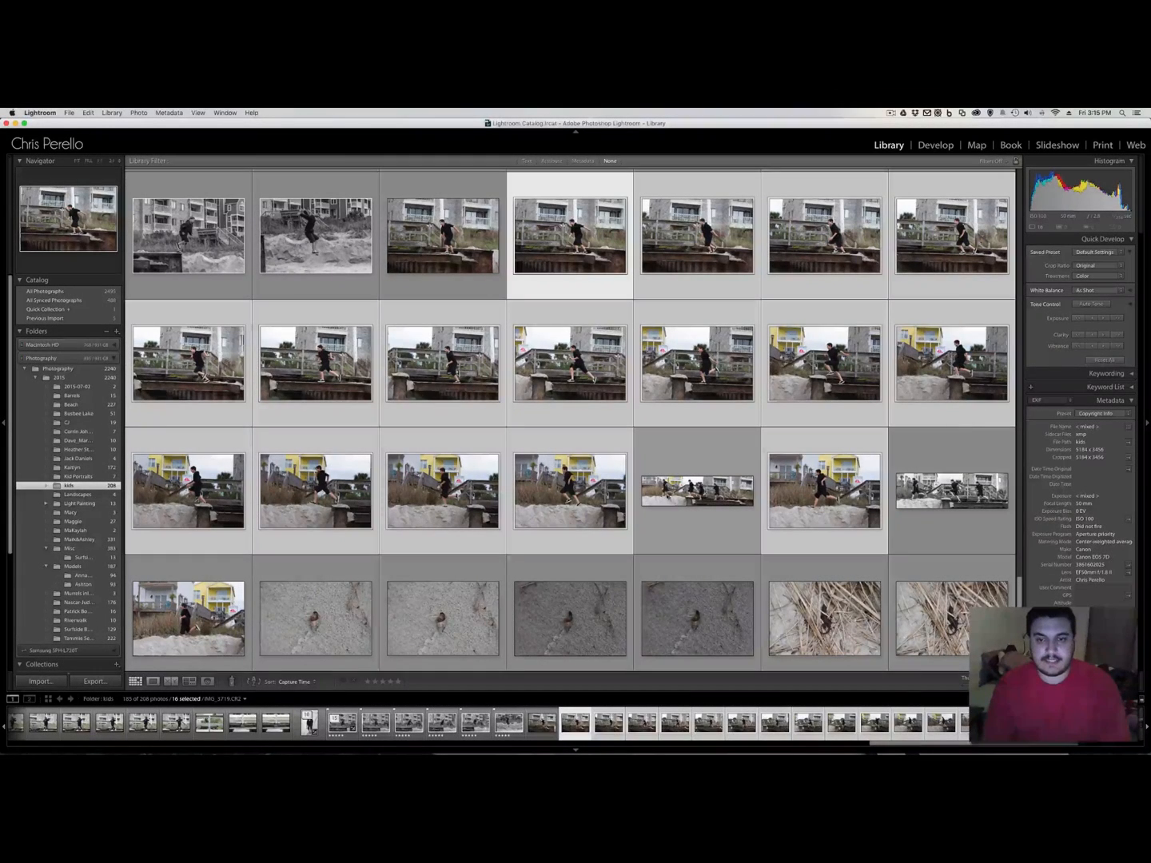
- Open the merged panorama in Loupe view and switch to the Develop module
{"action": "left_click", "coordinate": [696, 490]}
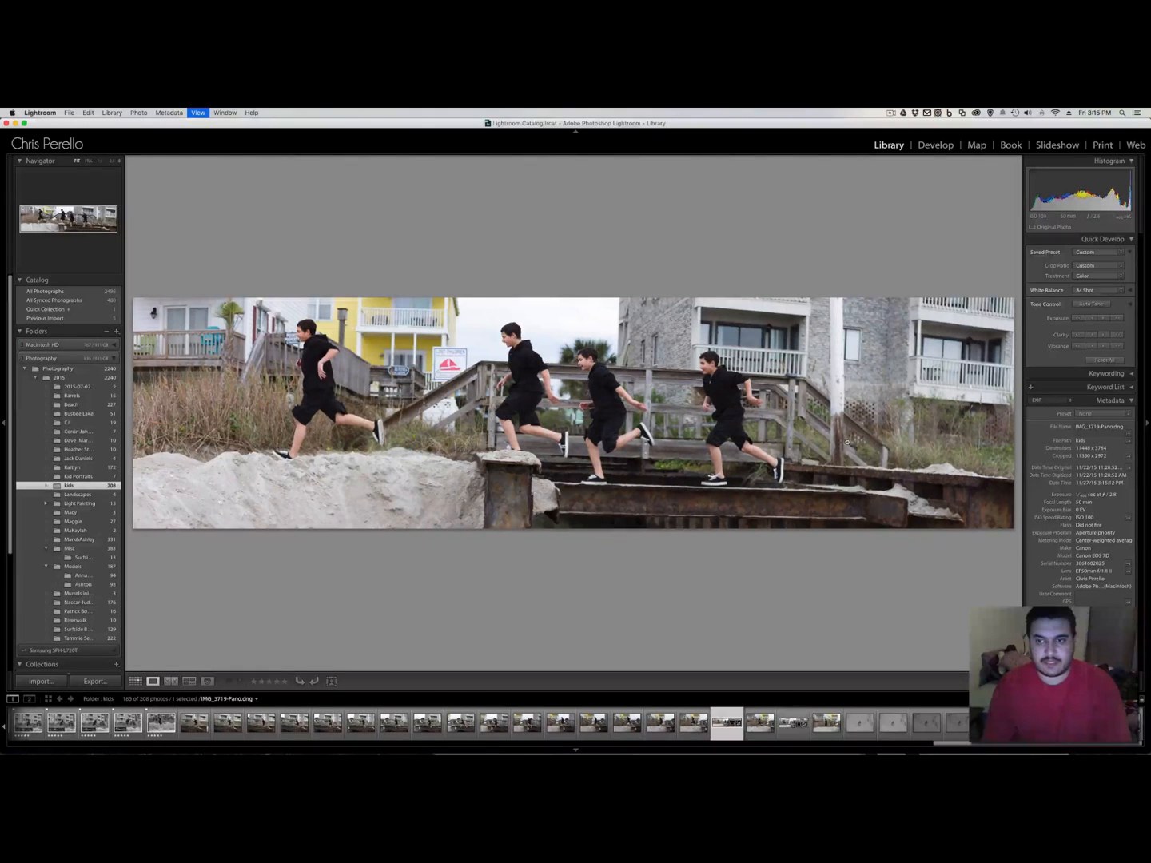
{"action": "left_click", "coordinate": [935, 145]}
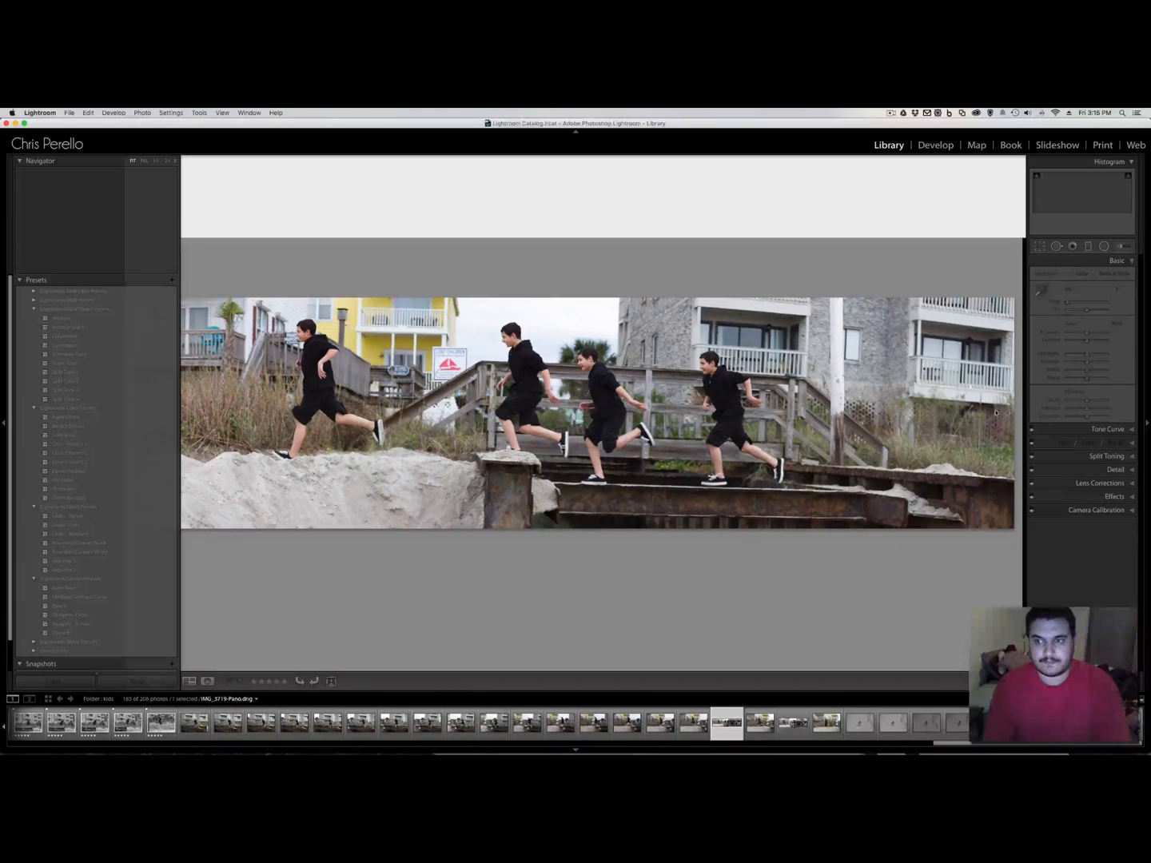
- Use the Crop Overlay tool to trim the panorama's ragged edges
{"action": "left_click", "coordinate": [934, 145]}
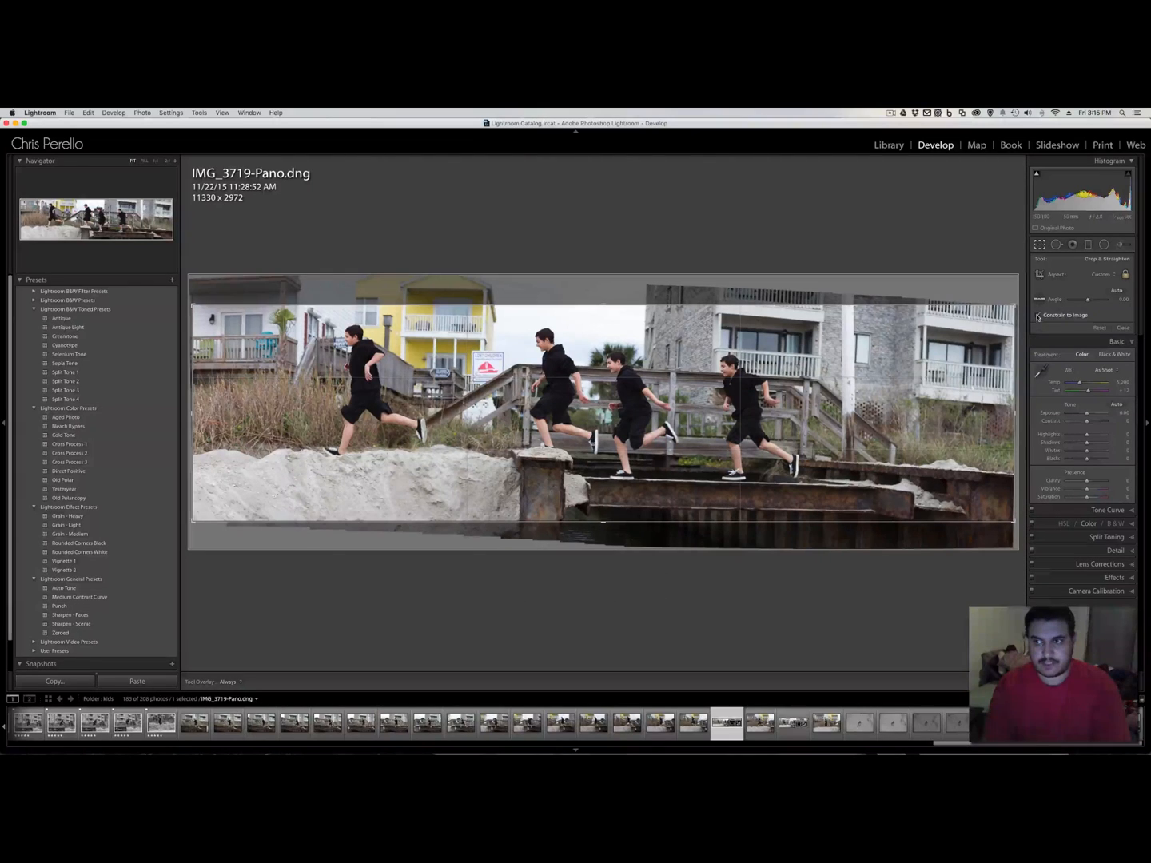
{"action": "left_click", "coordinate": [1038, 314]}
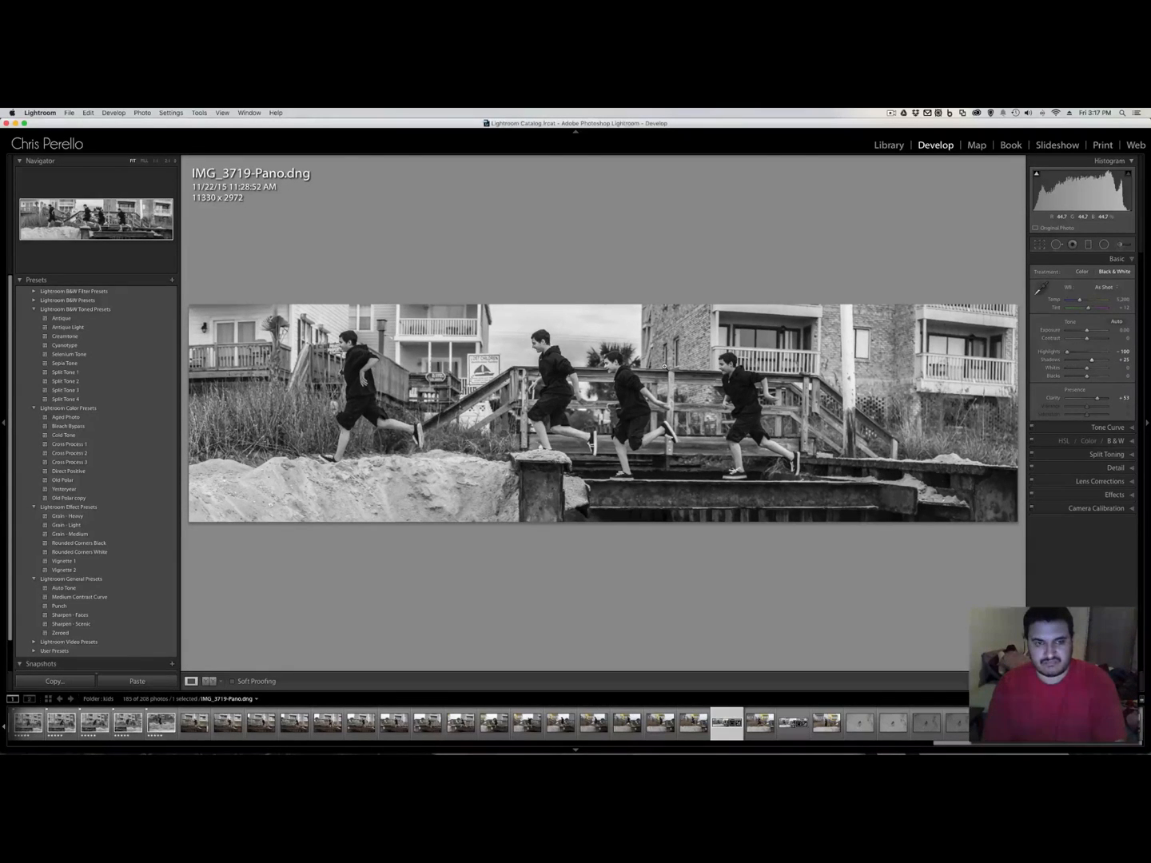
- Reopen the Crop tool on the black-and-white panorama to adjust its angle
{"action": "left_click", "coordinate": [1040, 244]}
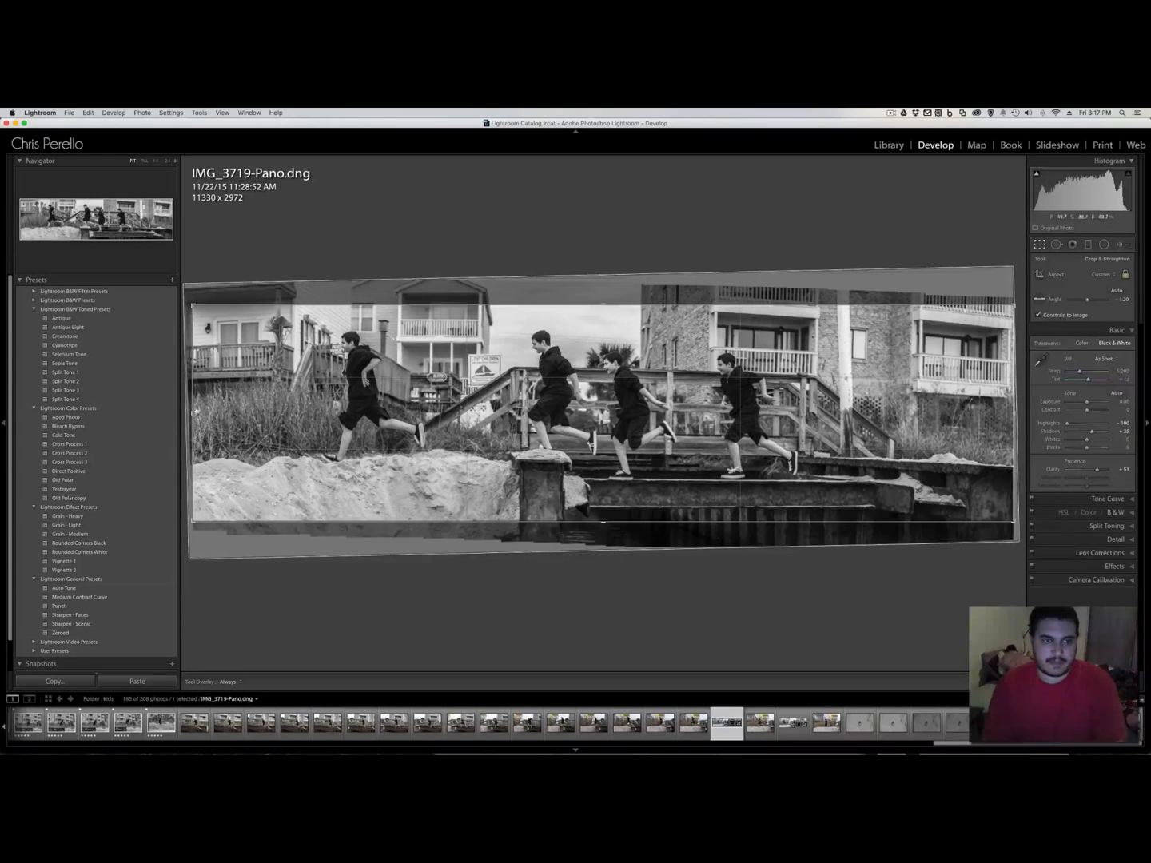